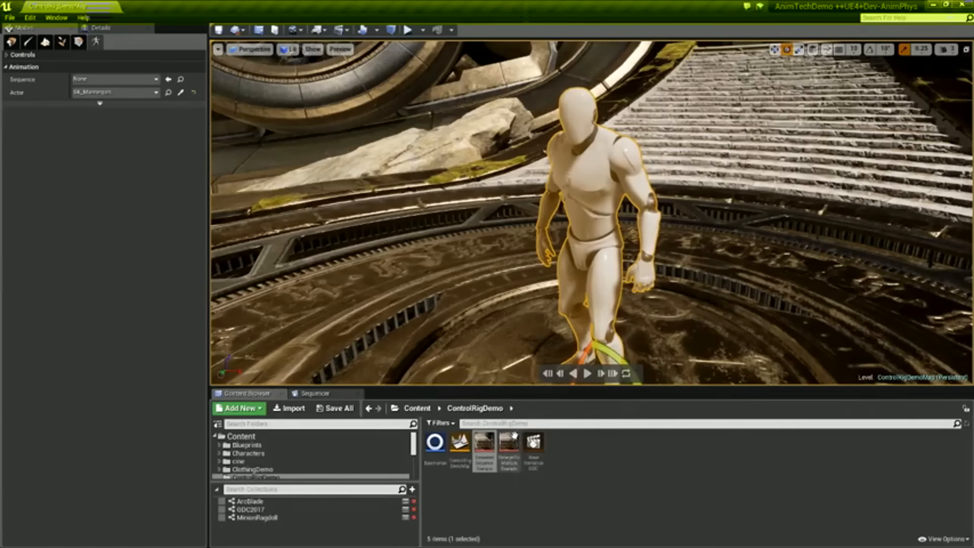
# Step: Open the RetargetToMultipleExample level sequence from the ControlRigDemo folder in Sequencer
pyautogui.click(314, 393)
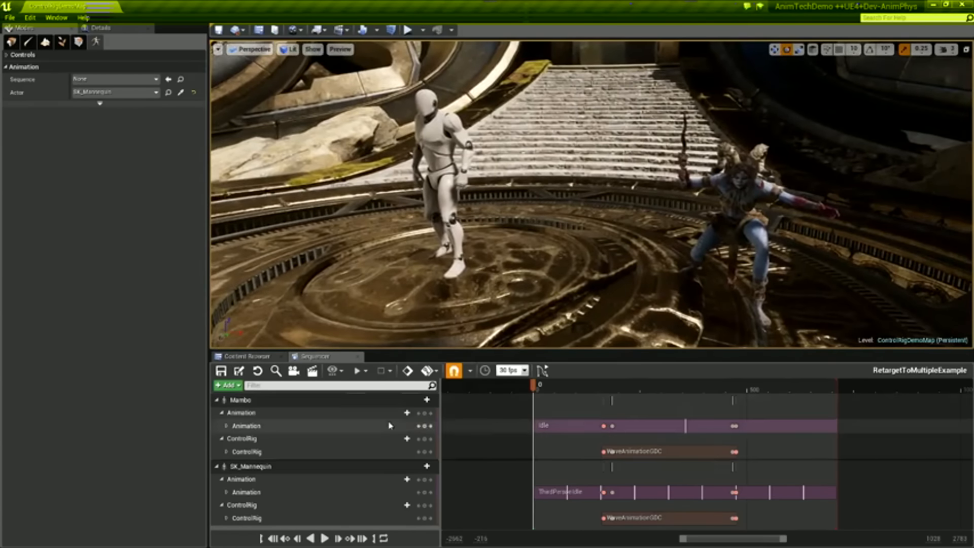
# Step: Play, pause and scrub the shared retargeted animation, then return to the Content Browser
pyautogui.click(324, 539)
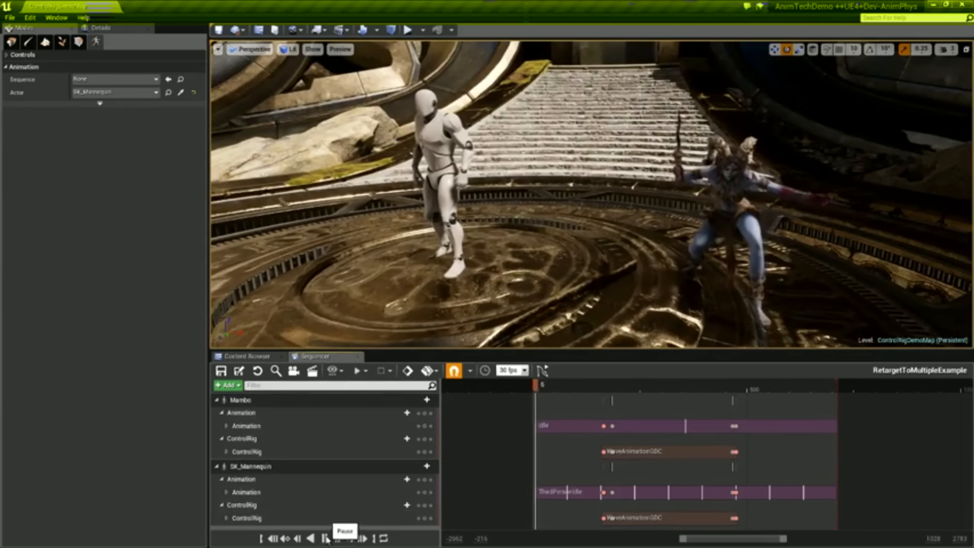
pyautogui.click(324, 537)
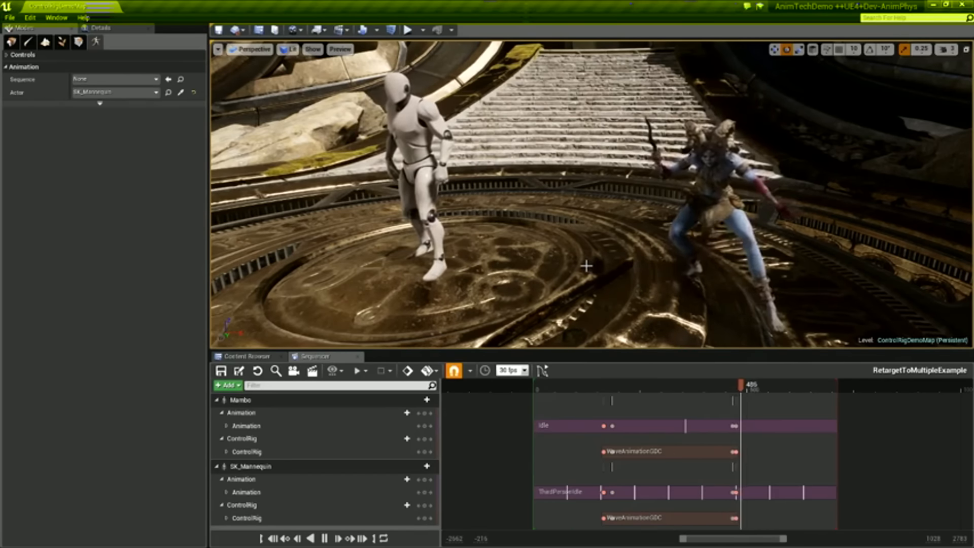
pyautogui.moveTo(742, 384); pyautogui.dragTo(767, 384)
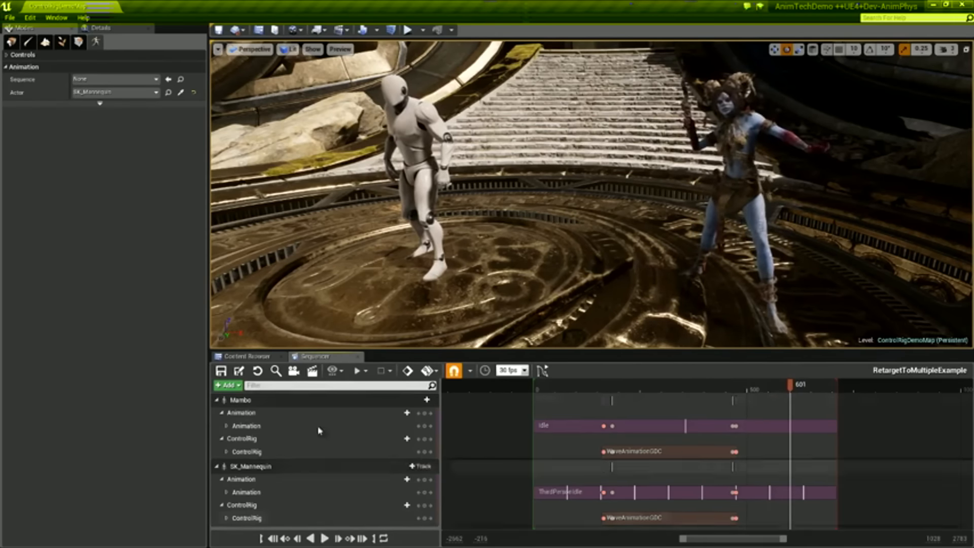
pyautogui.click(243, 355)
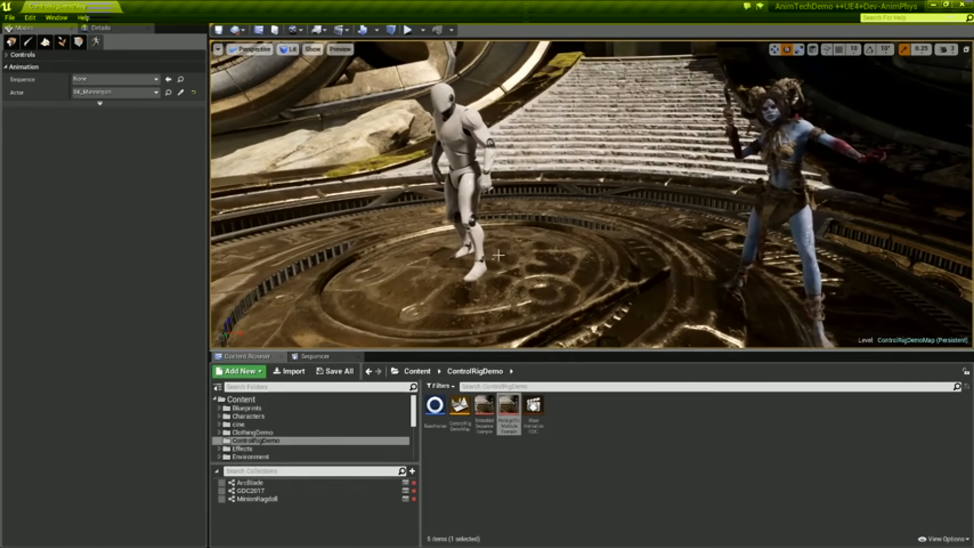
pyautogui.moveTo(539, 203)
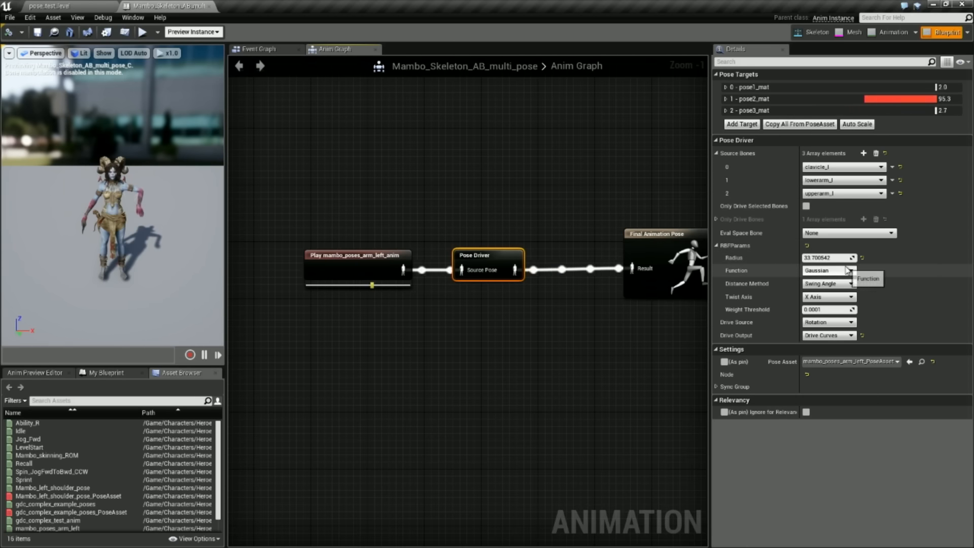
# Step: Keep Gaussian as the RBF function, expand the pose2_mat target, and play the level
pyautogui.click(828, 270)
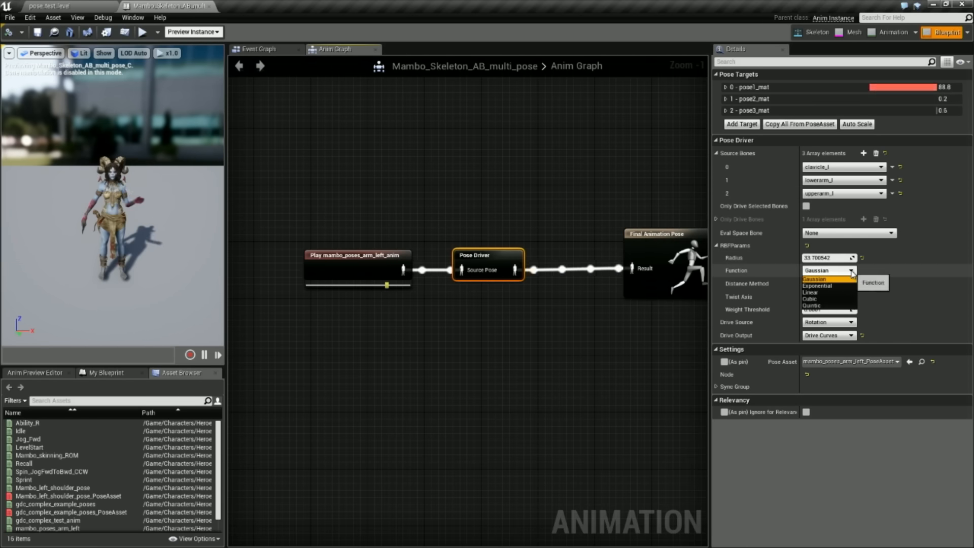
pyautogui.click(814, 278)
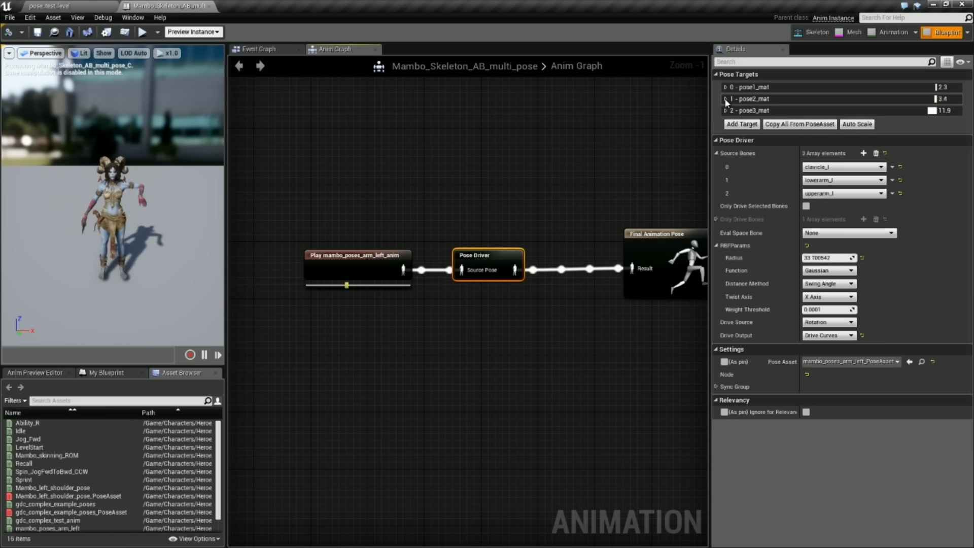
pyautogui.click(725, 99)
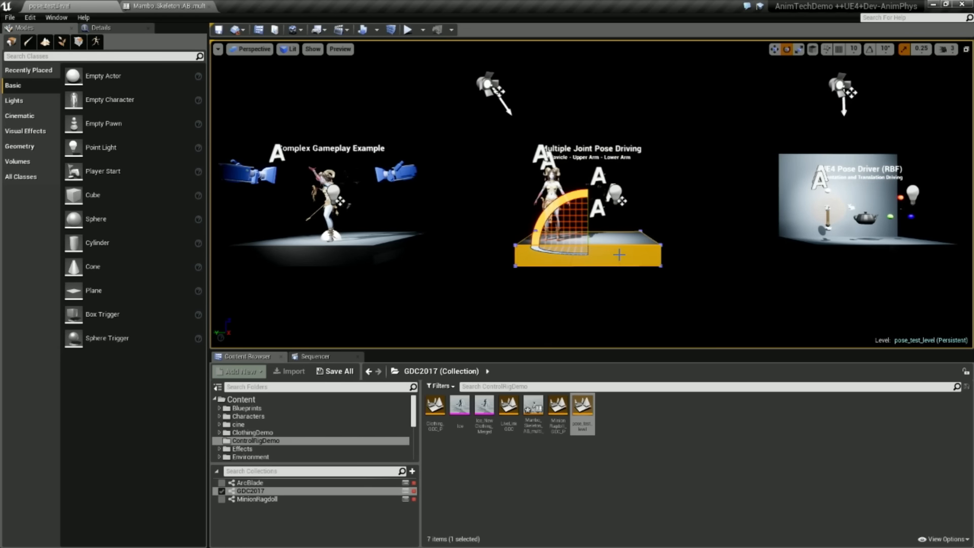
pyautogui.click(407, 29)
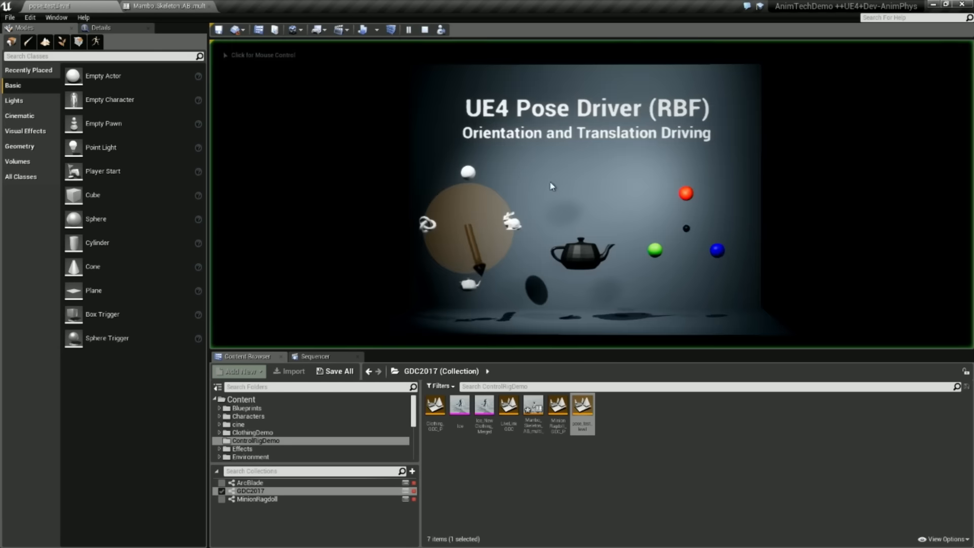